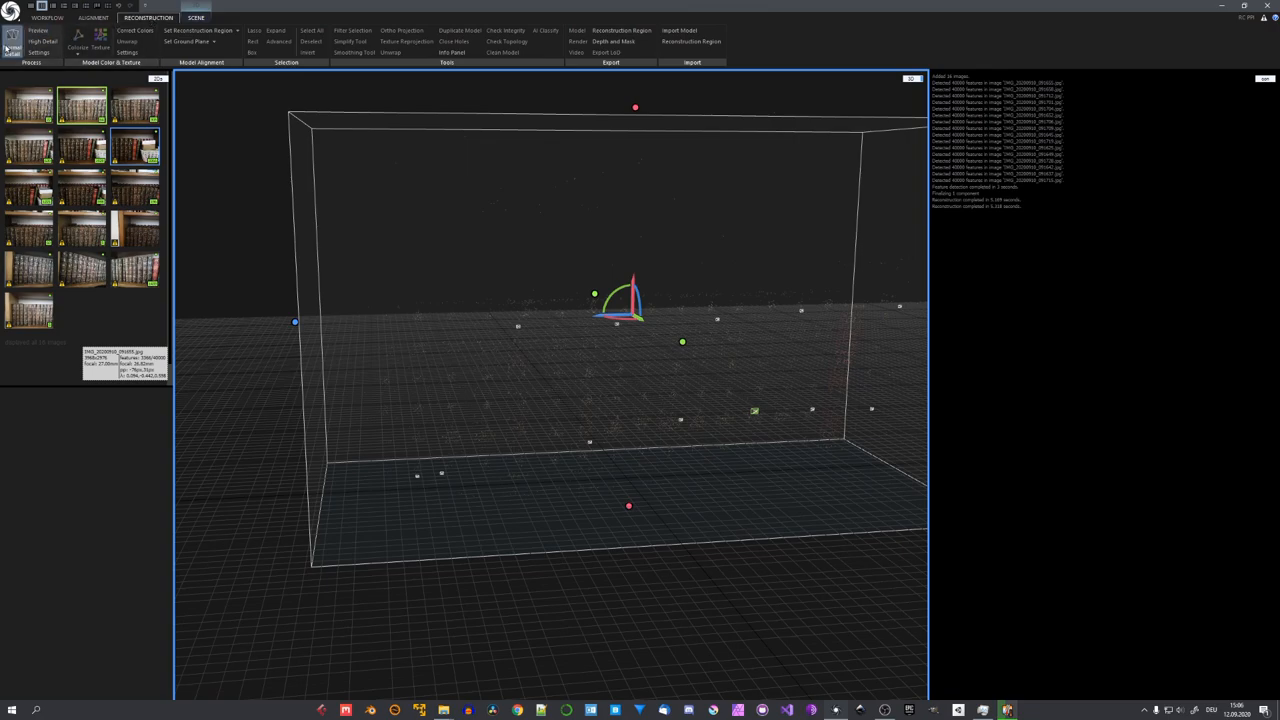
Reconstruct and texture the aligned photos into a bookshelf mesh and view it from the front
left_click(12, 42)
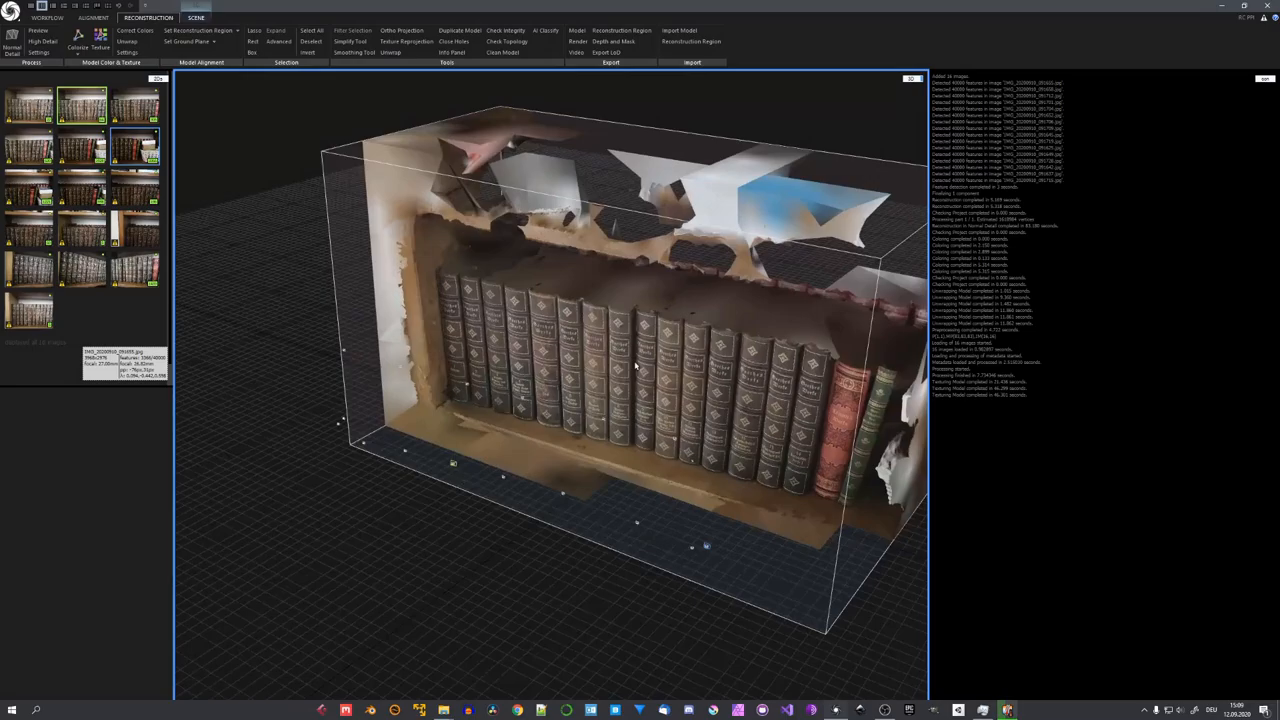
scroll("up", 3)
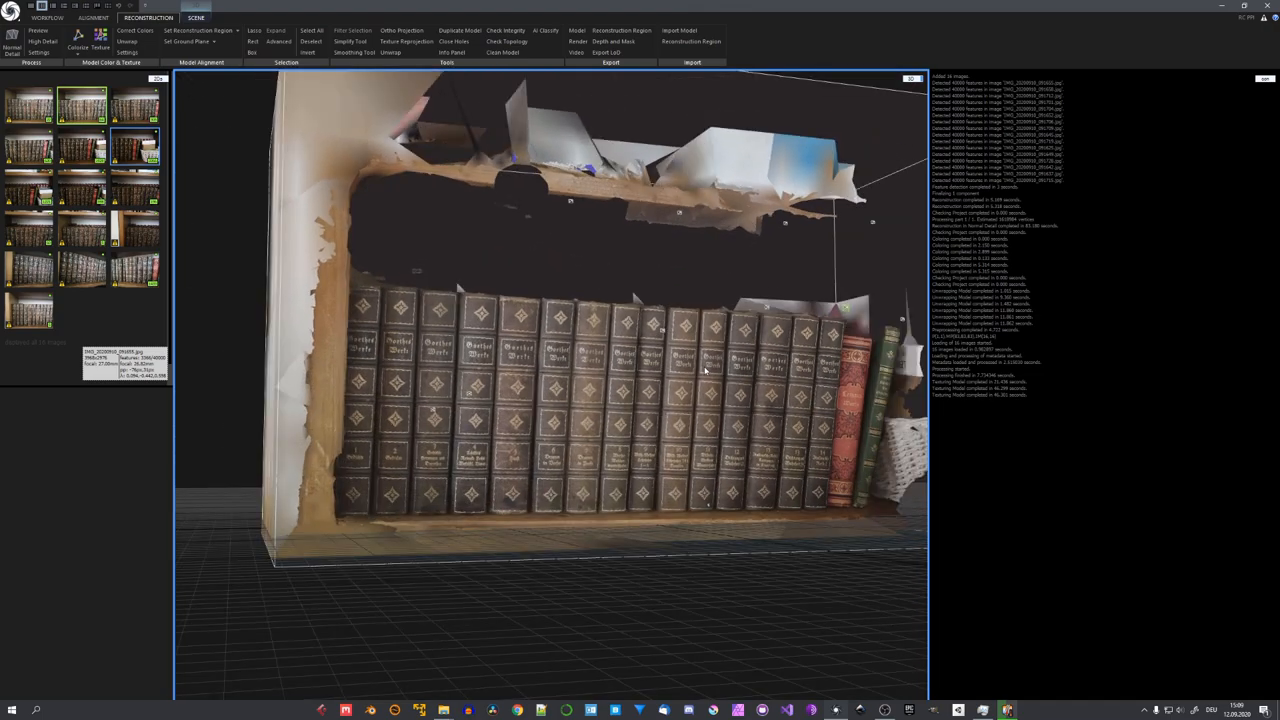
mouse_move(788, 390)
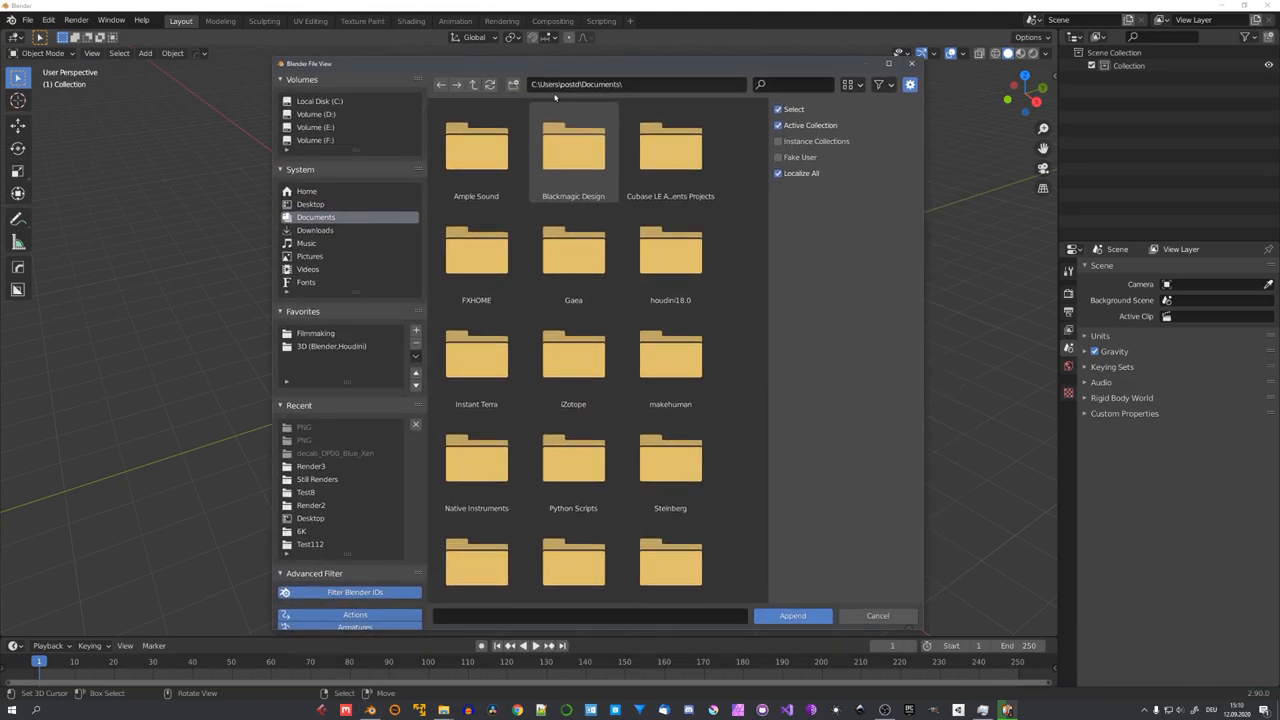
Import the scanned bookshelf model and frame the view closely along the book spines
left_click(792, 616)
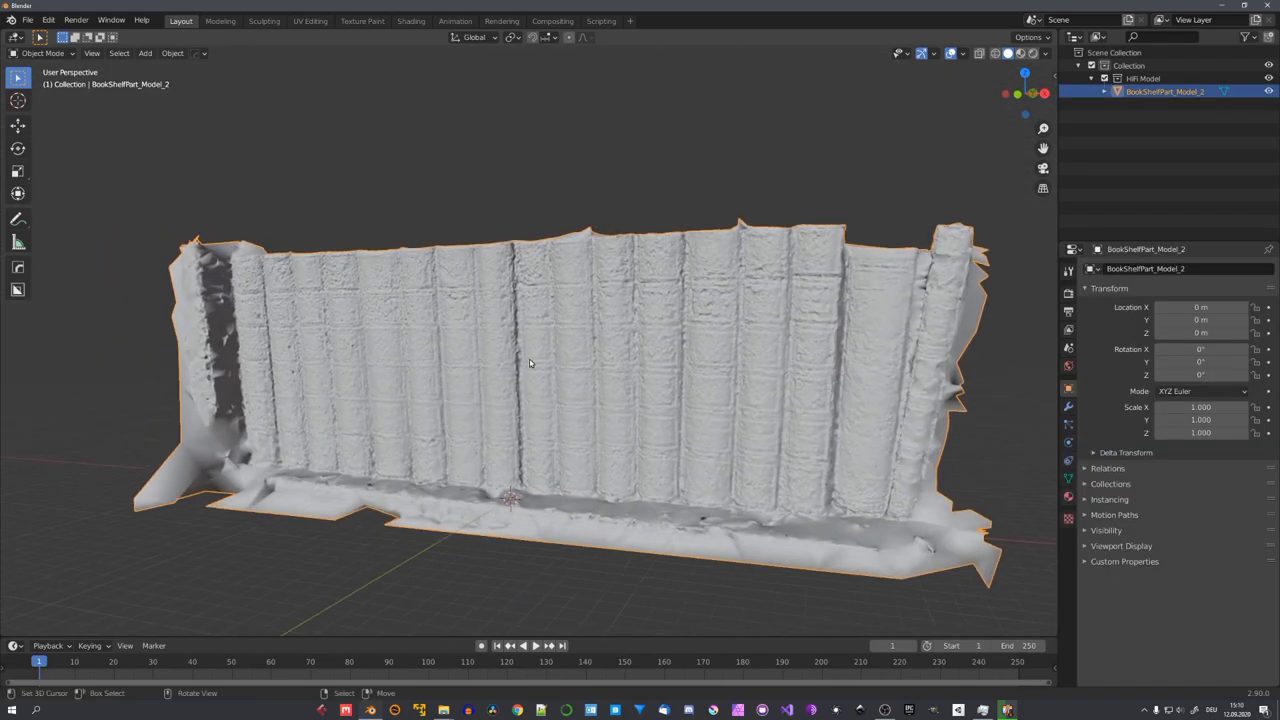
left_click_drag(530, 364, 632, 570)
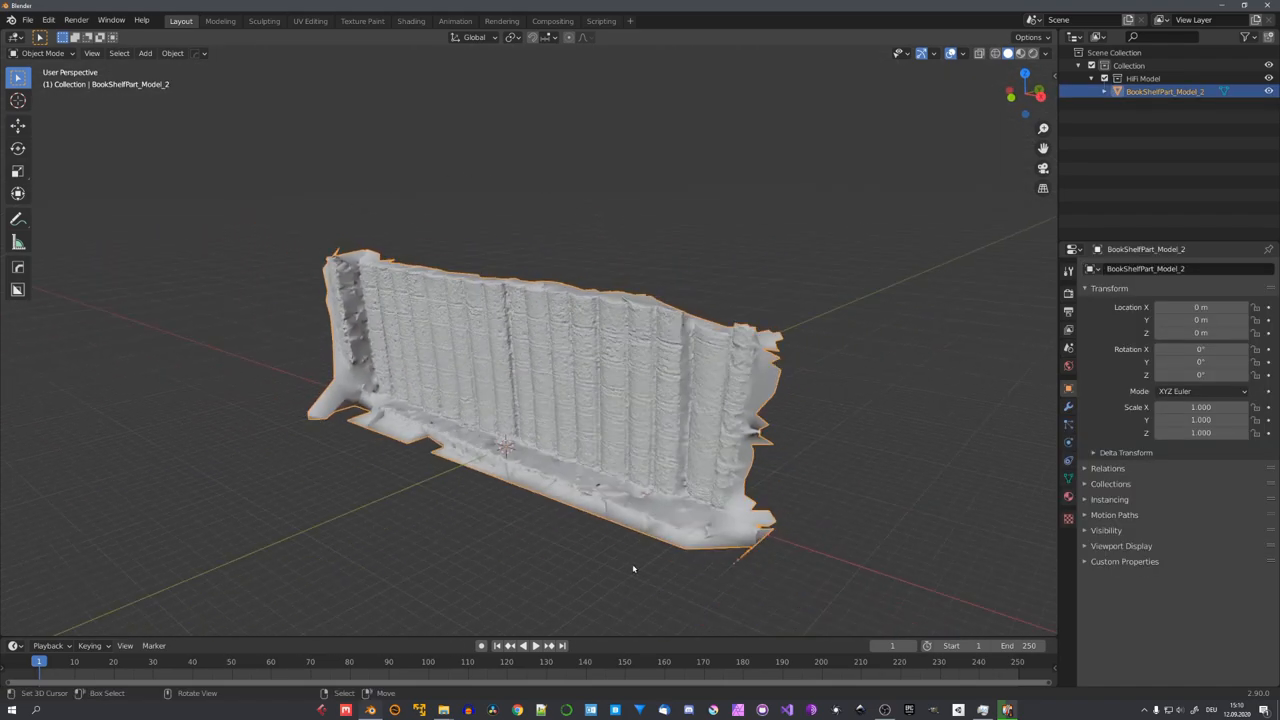
left_click_drag(600, 400, 556, 370)
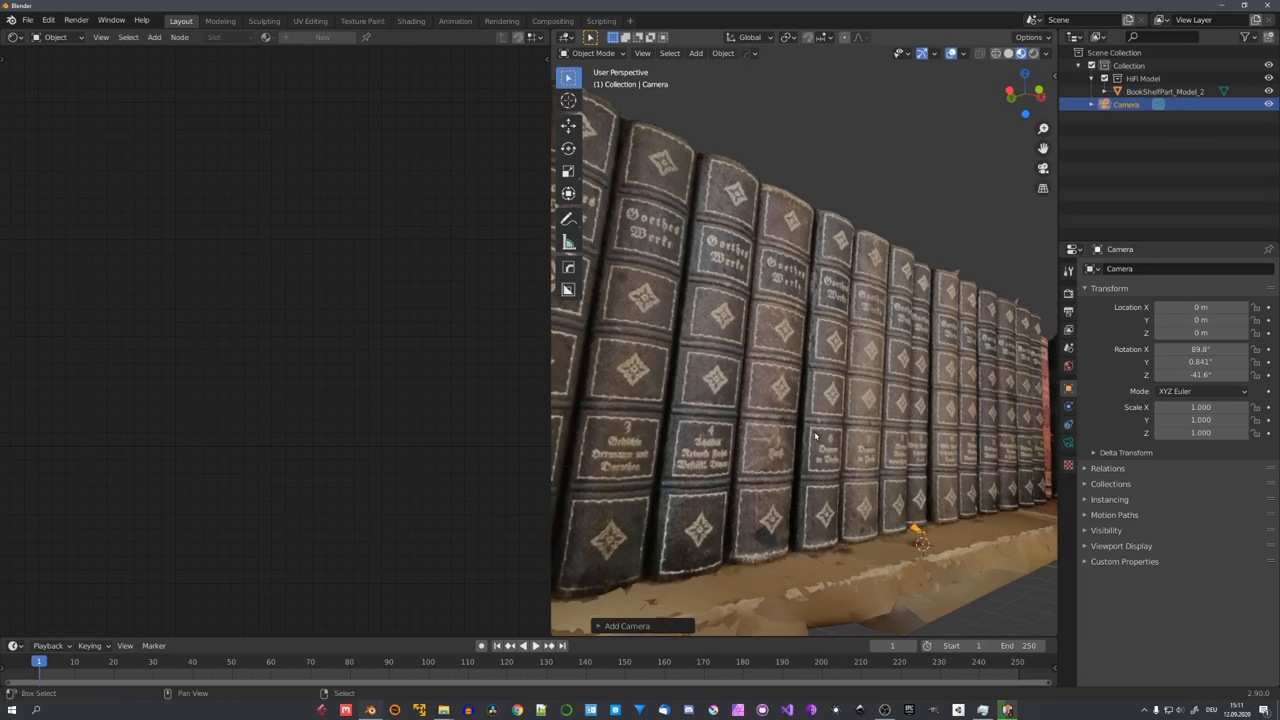
Switch the render engine to Cycles
left_click(1210, 268)
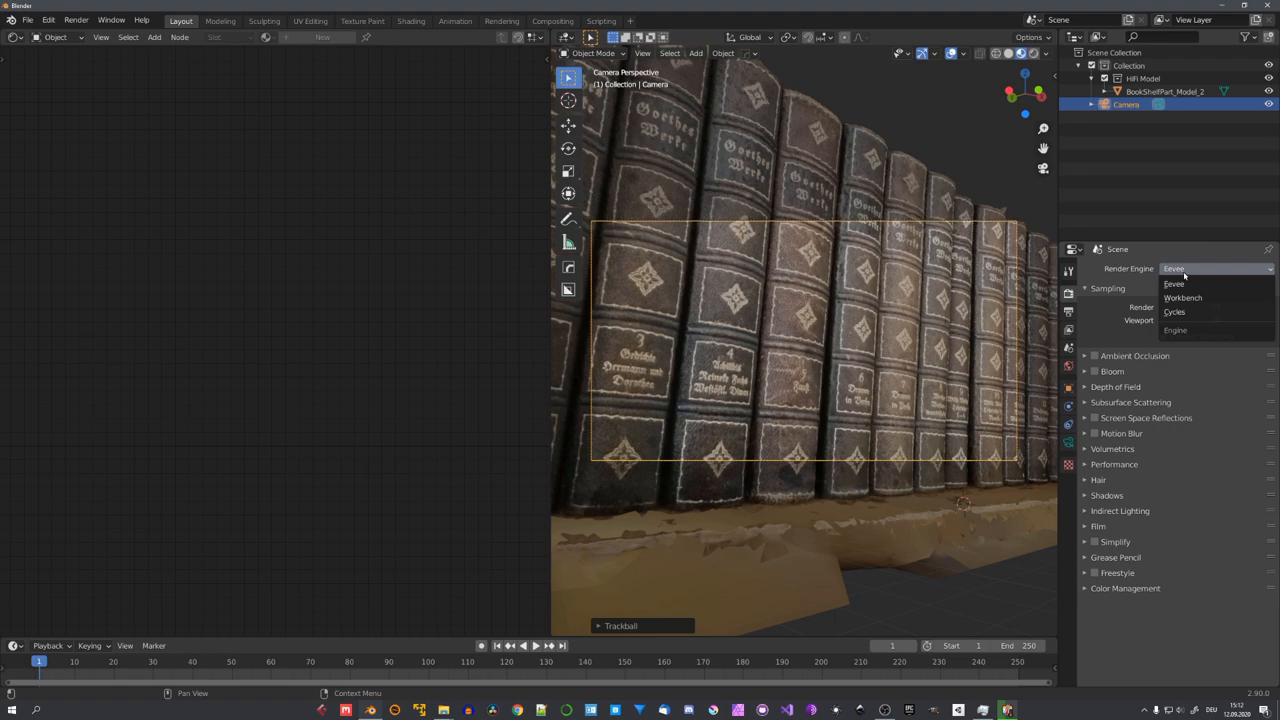
left_click(1174, 312)
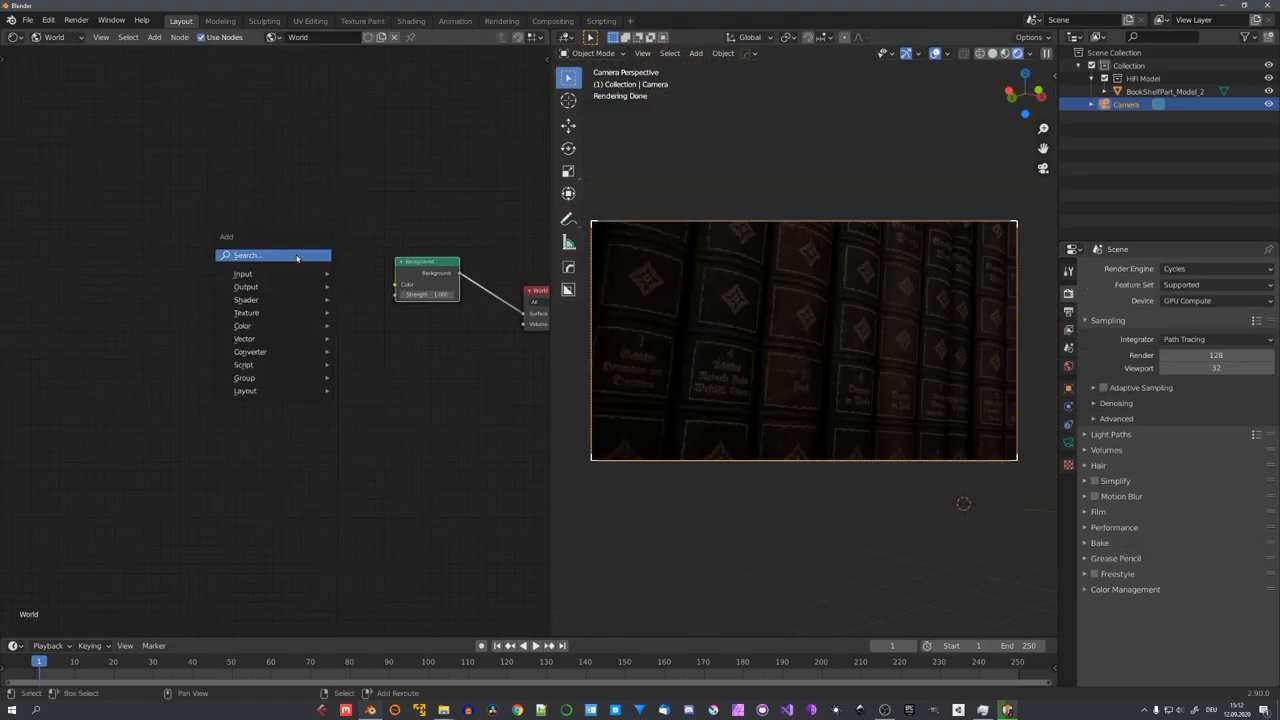
Add an Environment Texture node to the world and load an HDRI image into it
type("en")
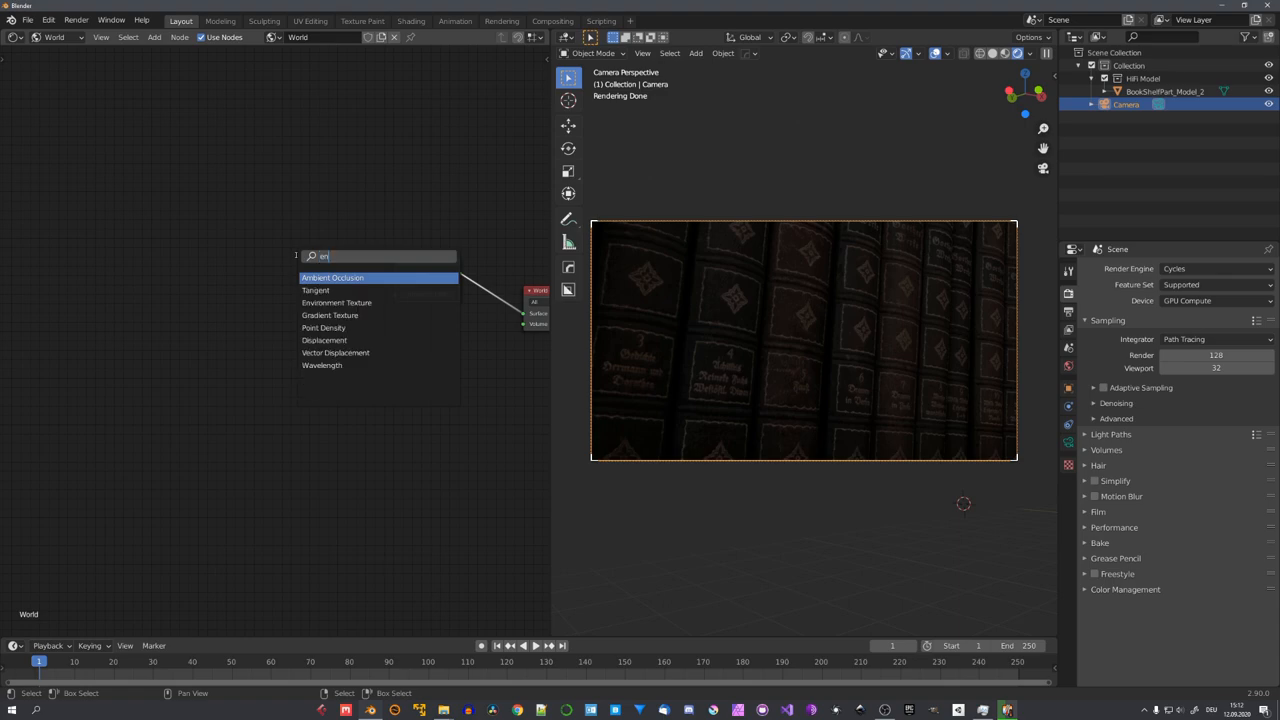
left_click(336, 302)
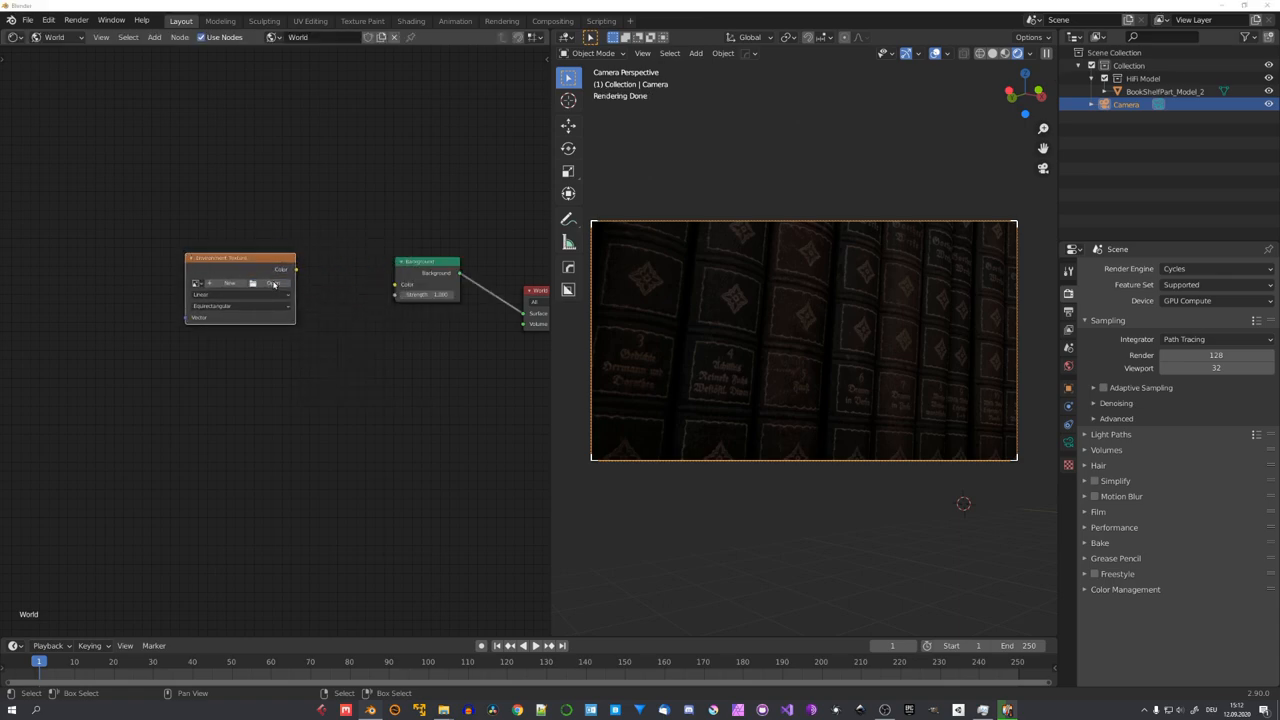
left_click(252, 284)
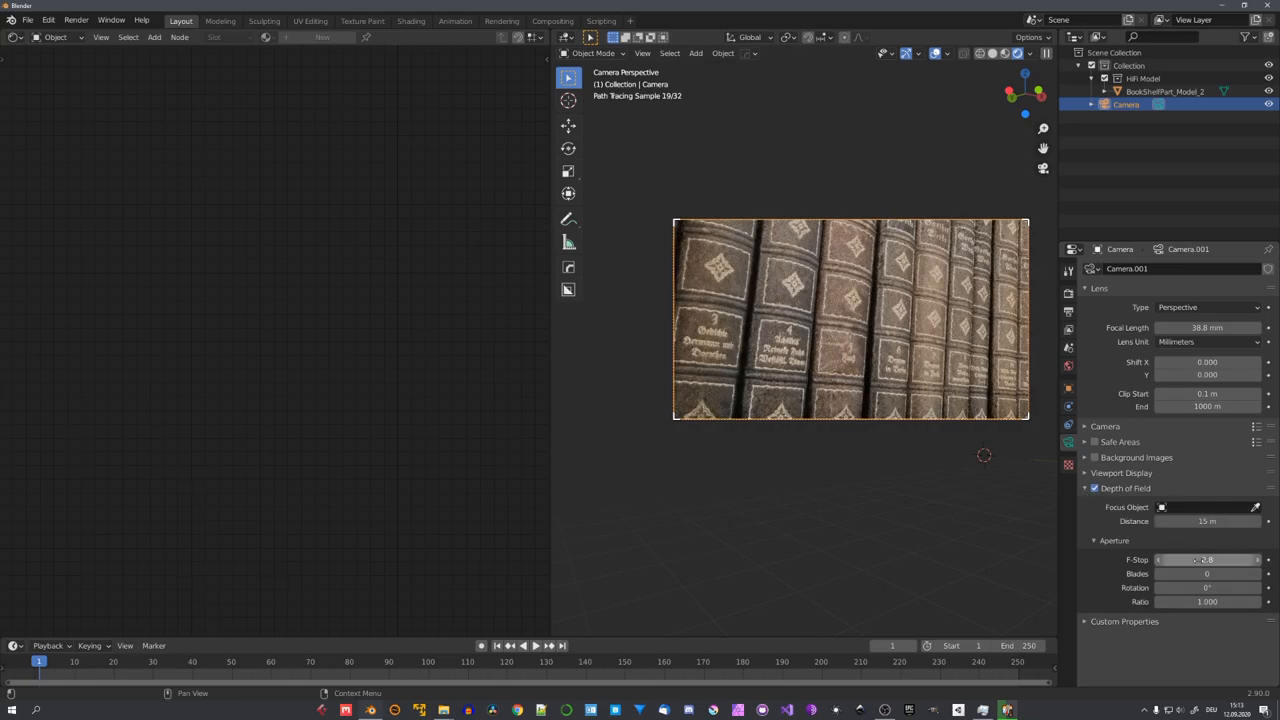
mouse_move(1208, 560)
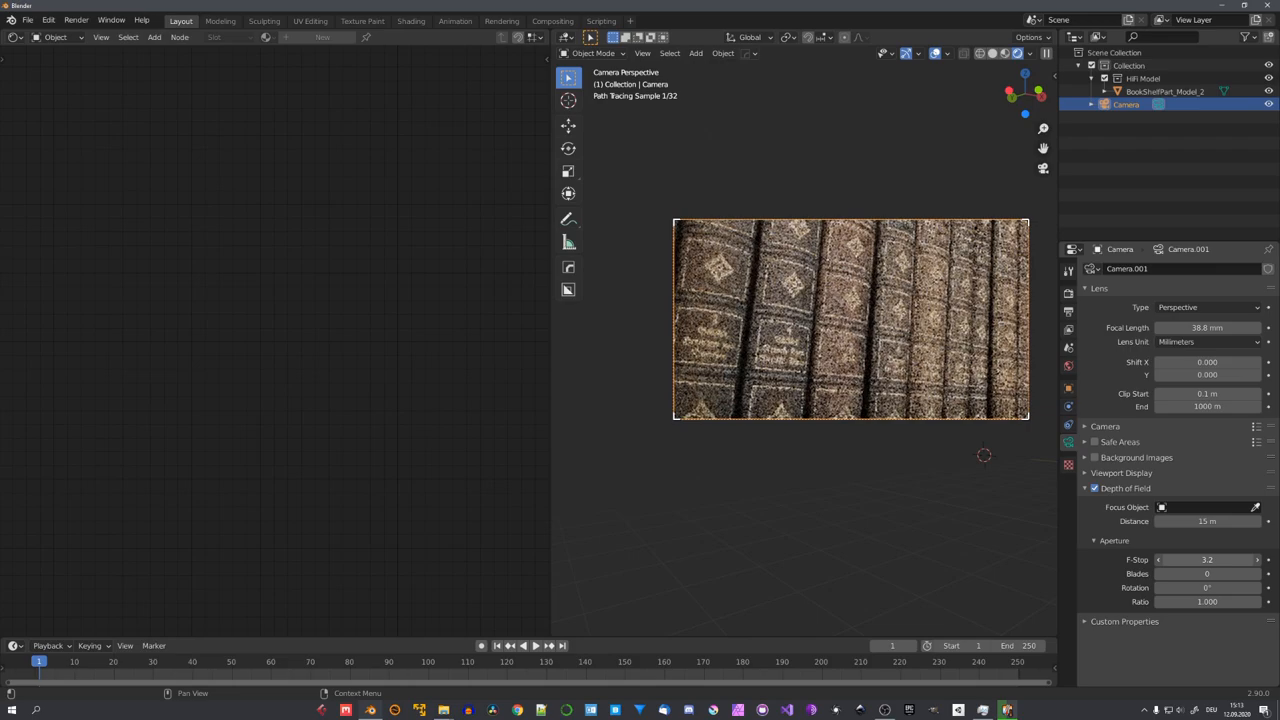
Lower the camera's aperture f-stop for stronger depth-of-field blur on the spines
left_click(1208, 560)
type("0.1")
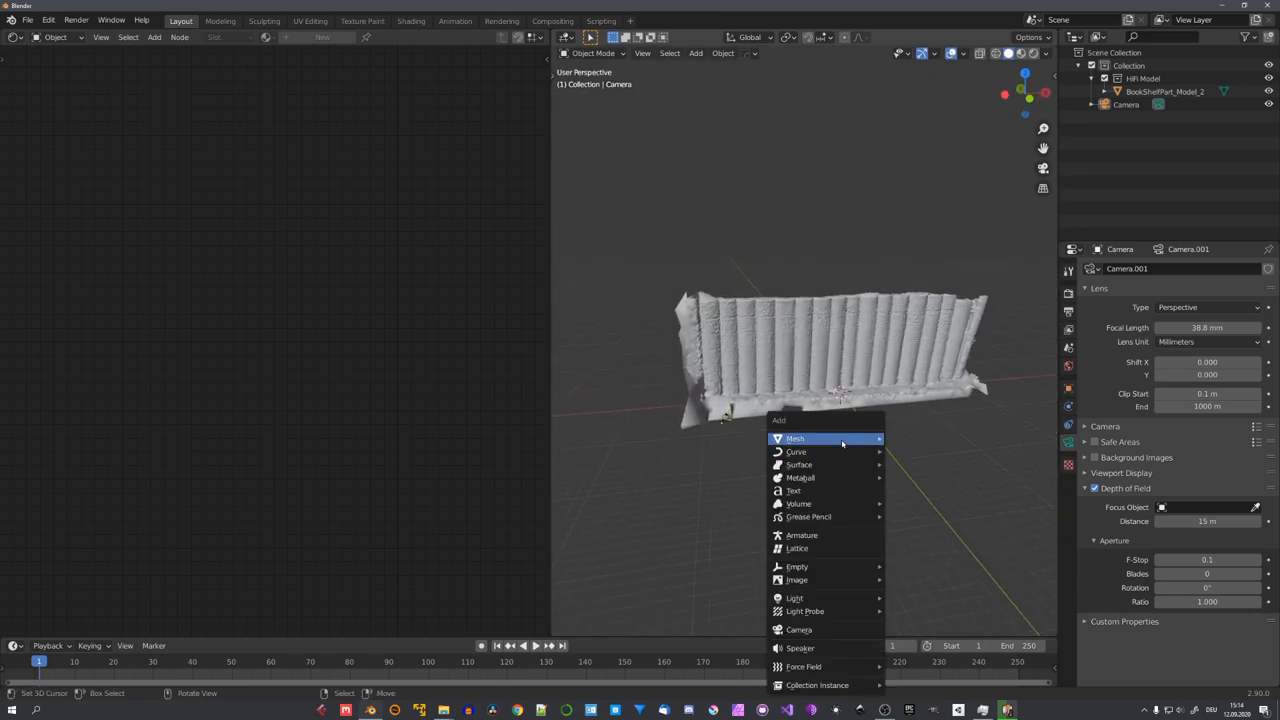
Add a cube with a new Principled Volume material wired to the Volume output
left_click(794, 438)
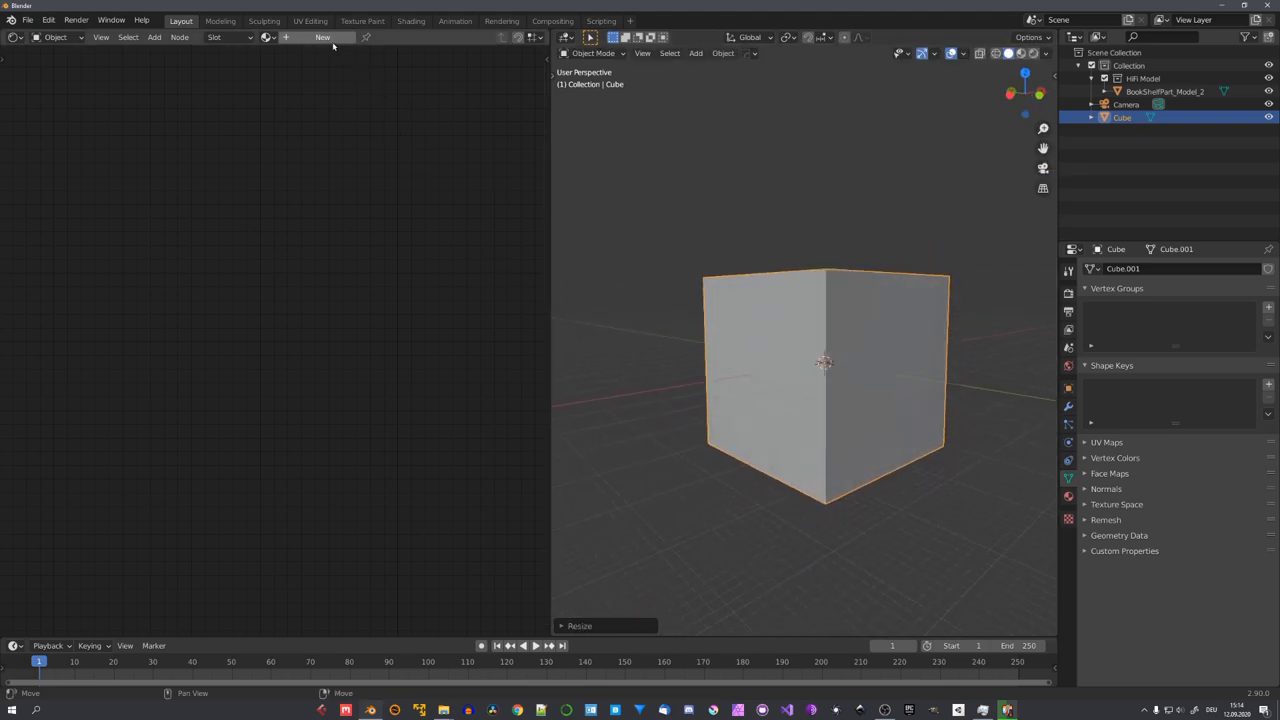
left_click(322, 36)
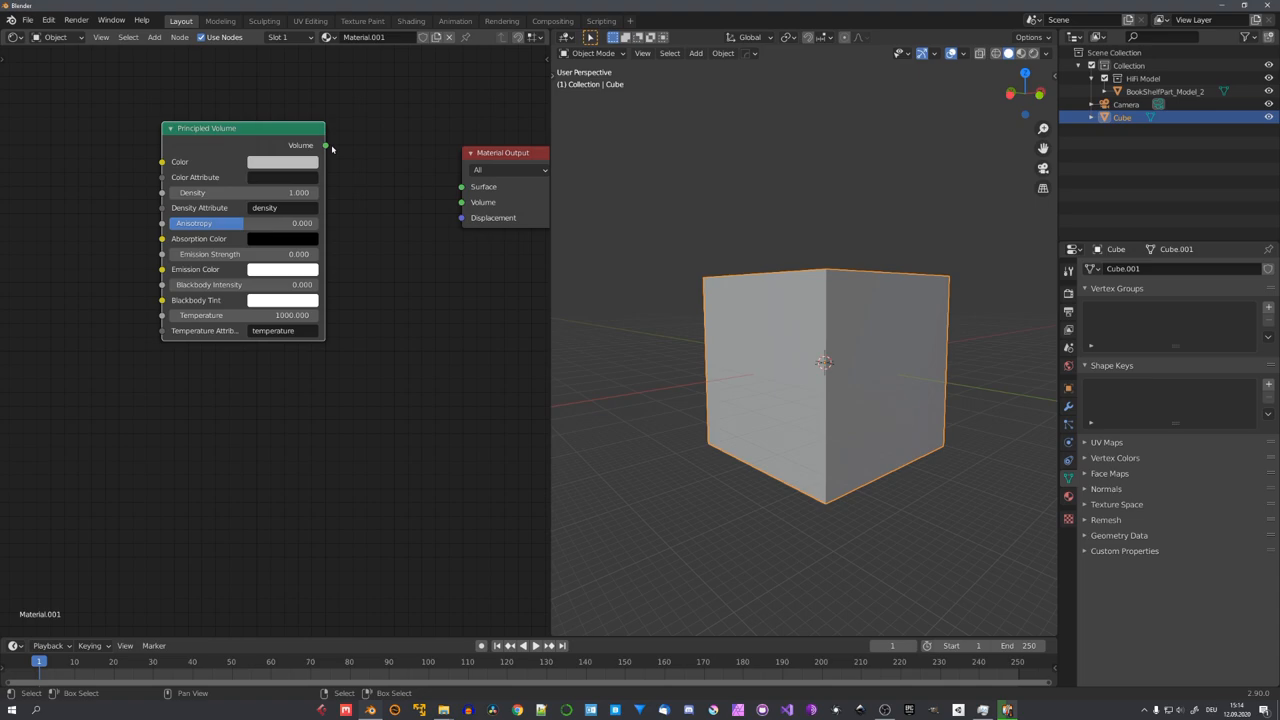
left_click_drag(504, 152, 444, 130)
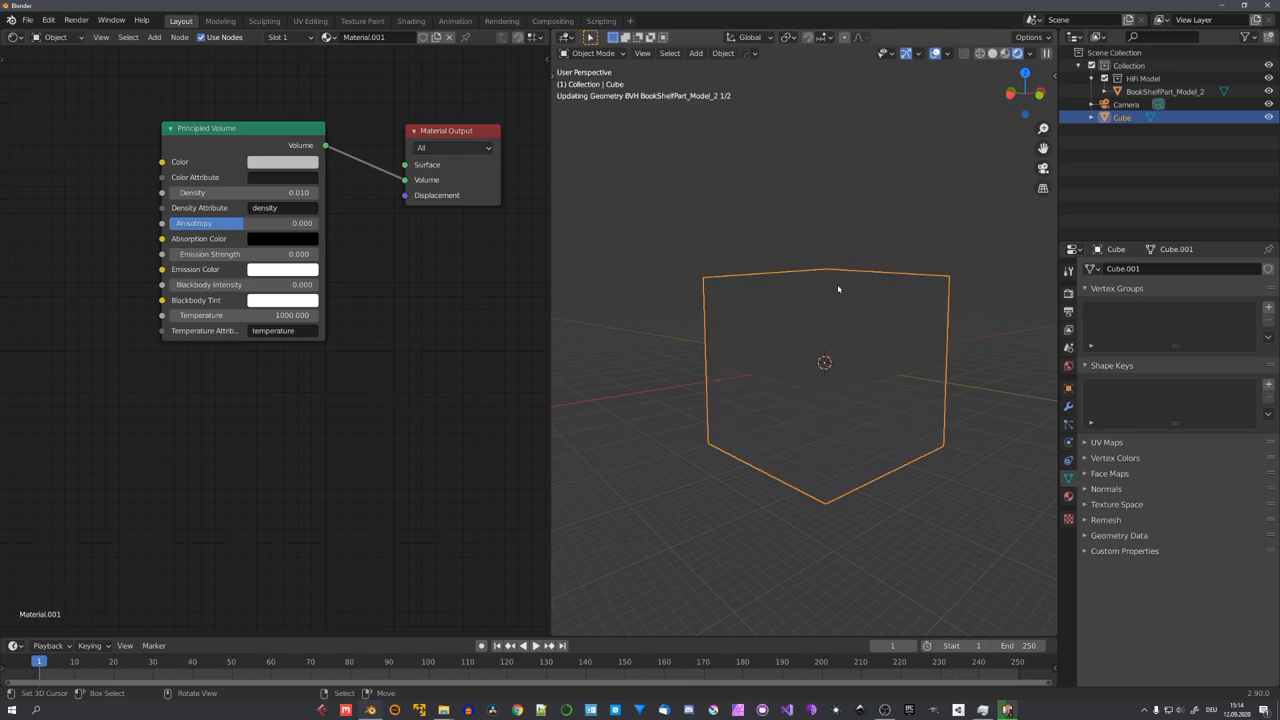
Tint the low-density fog blue and preview it through the camera
left_click(284, 160)
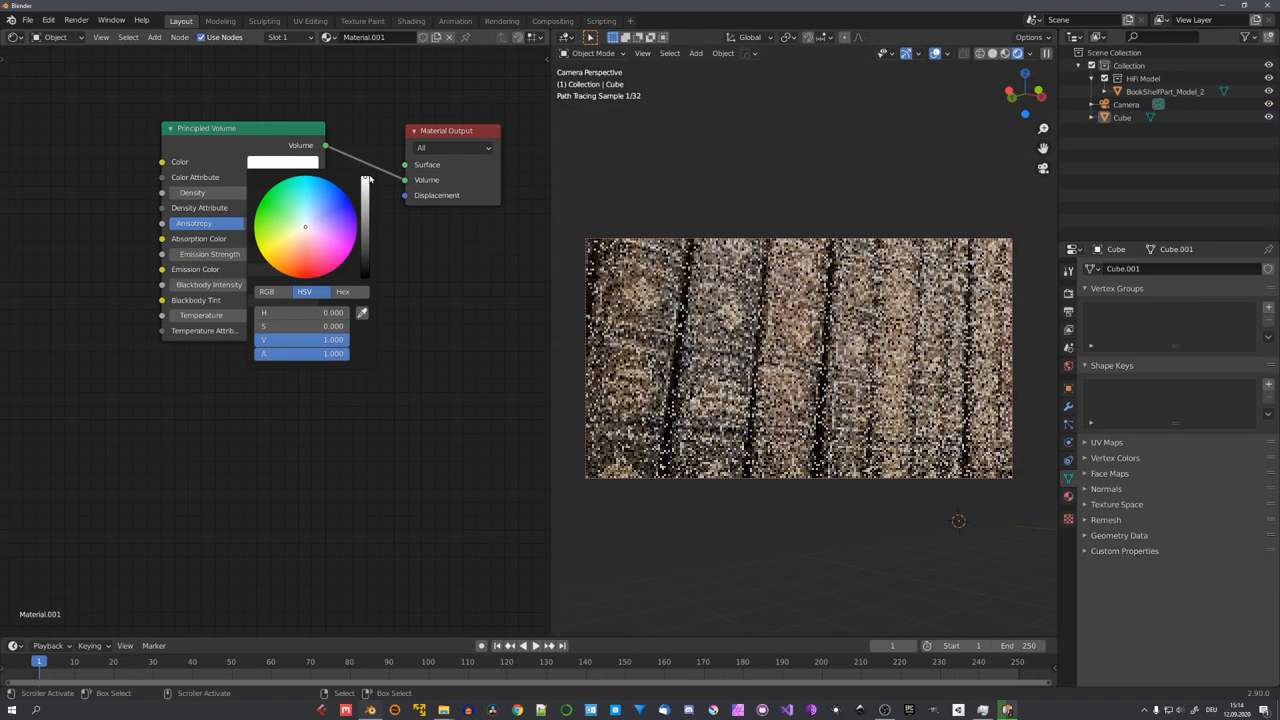
left_click(316, 210)
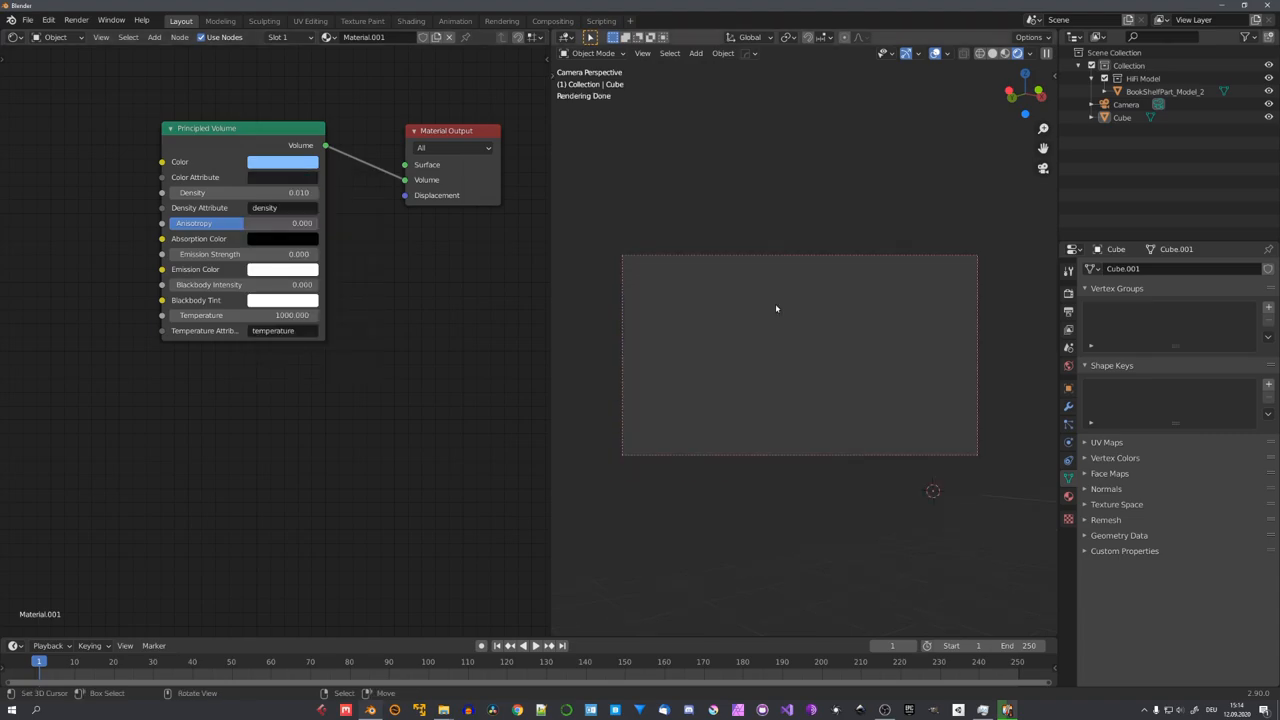
left_click(964, 52)
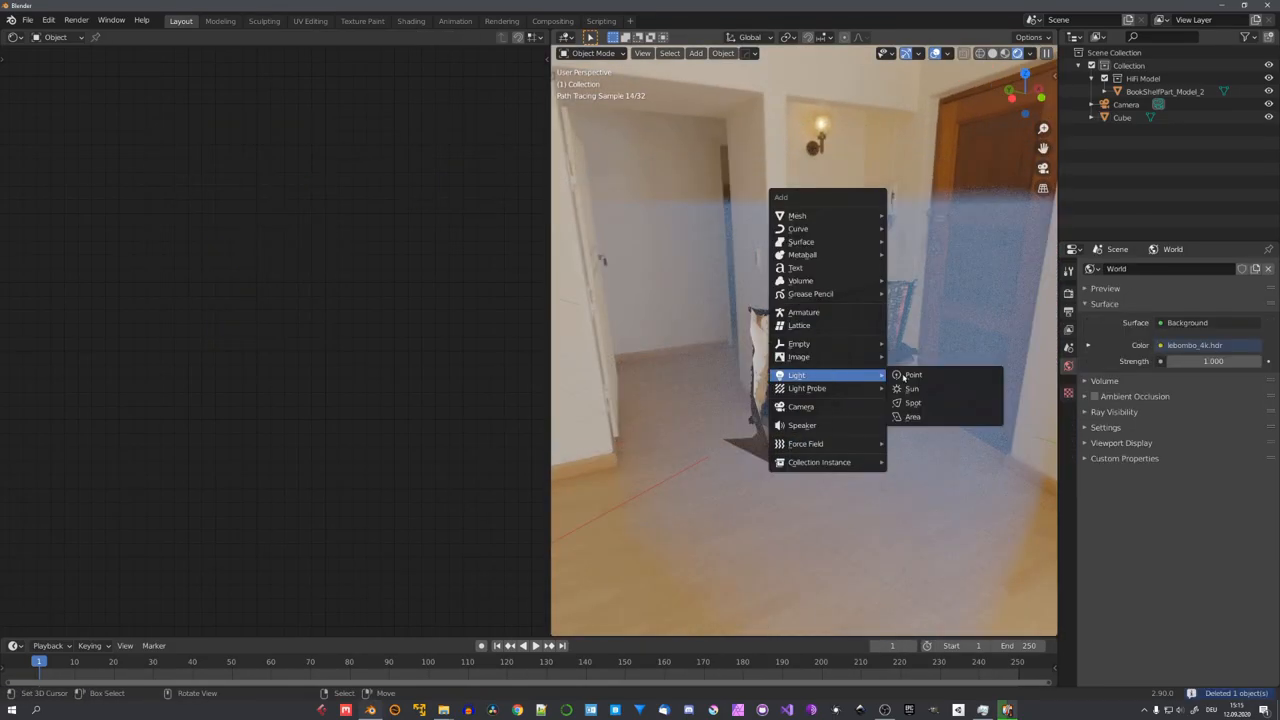
Add an area light, position it on the book spines and make it orange with higher power
left_click(912, 416)
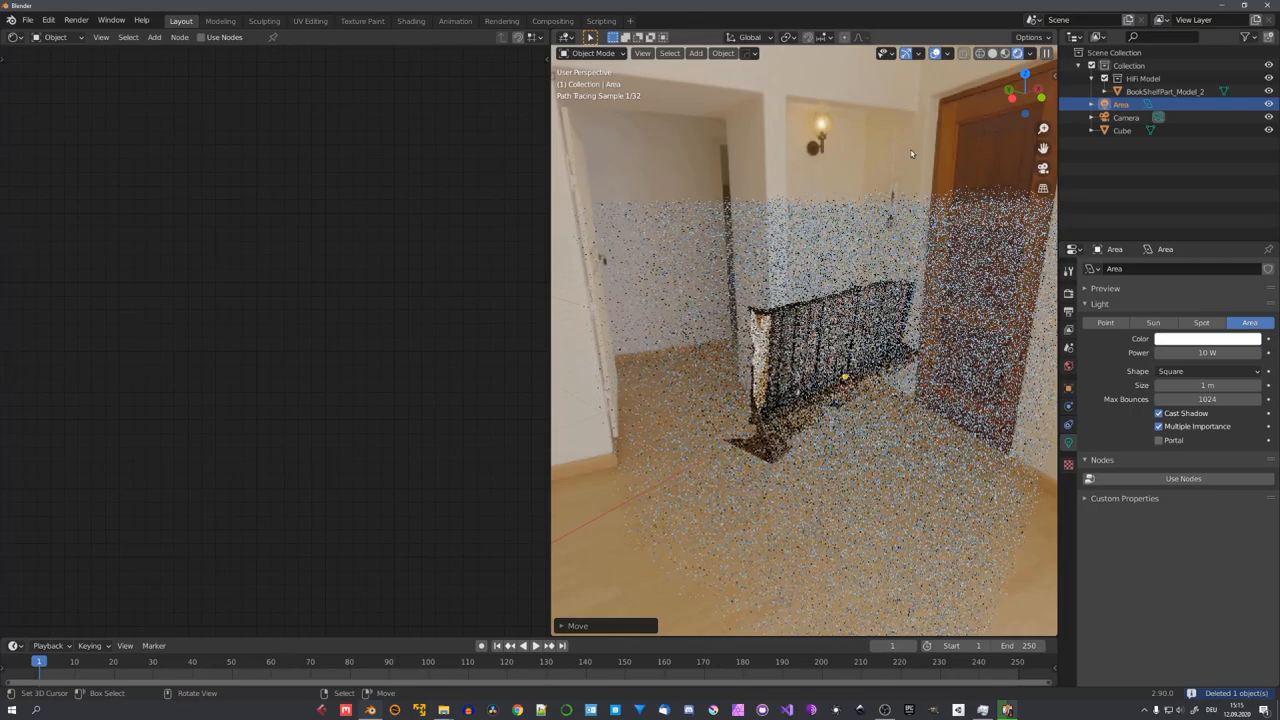
key("g")
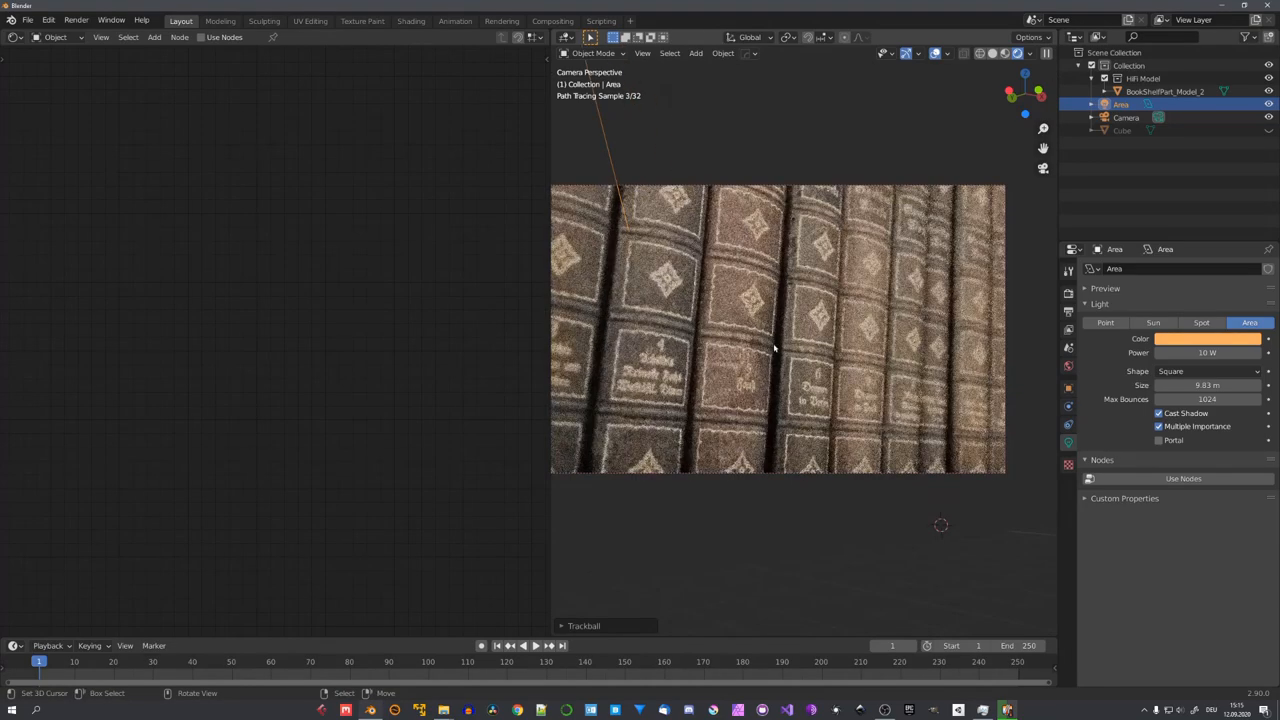
right_click(776, 344)
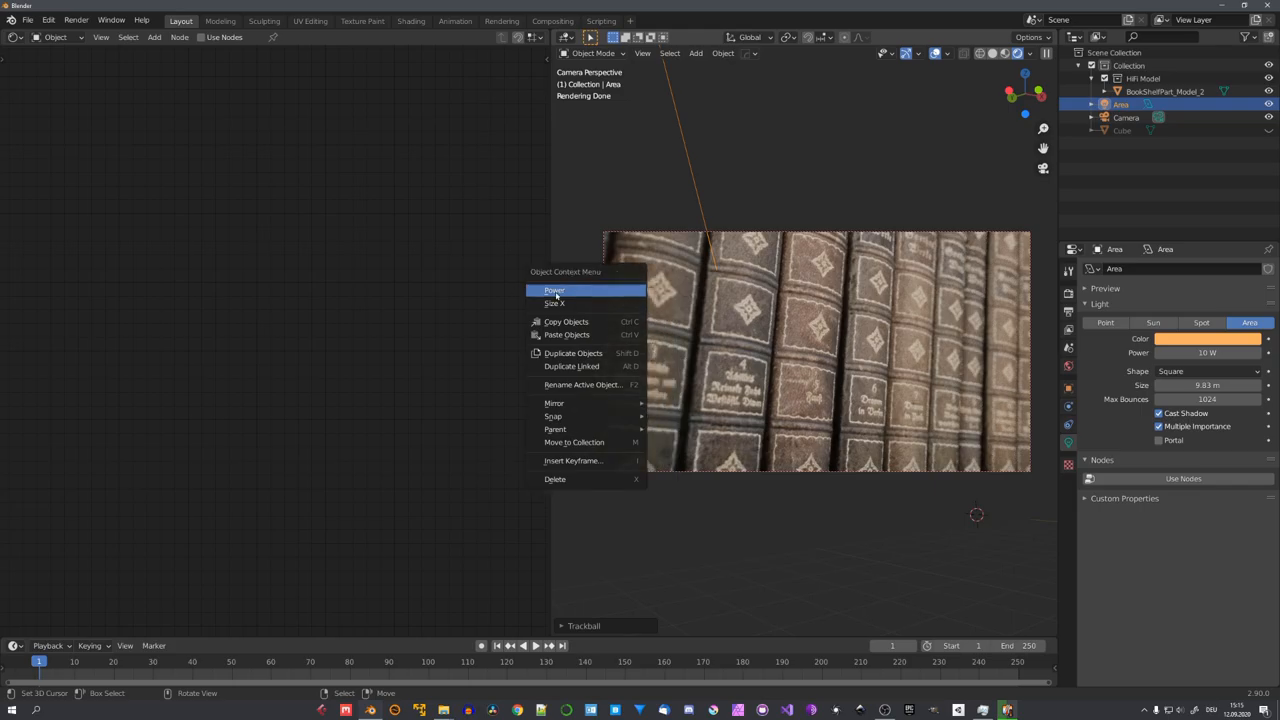
left_click(554, 292)
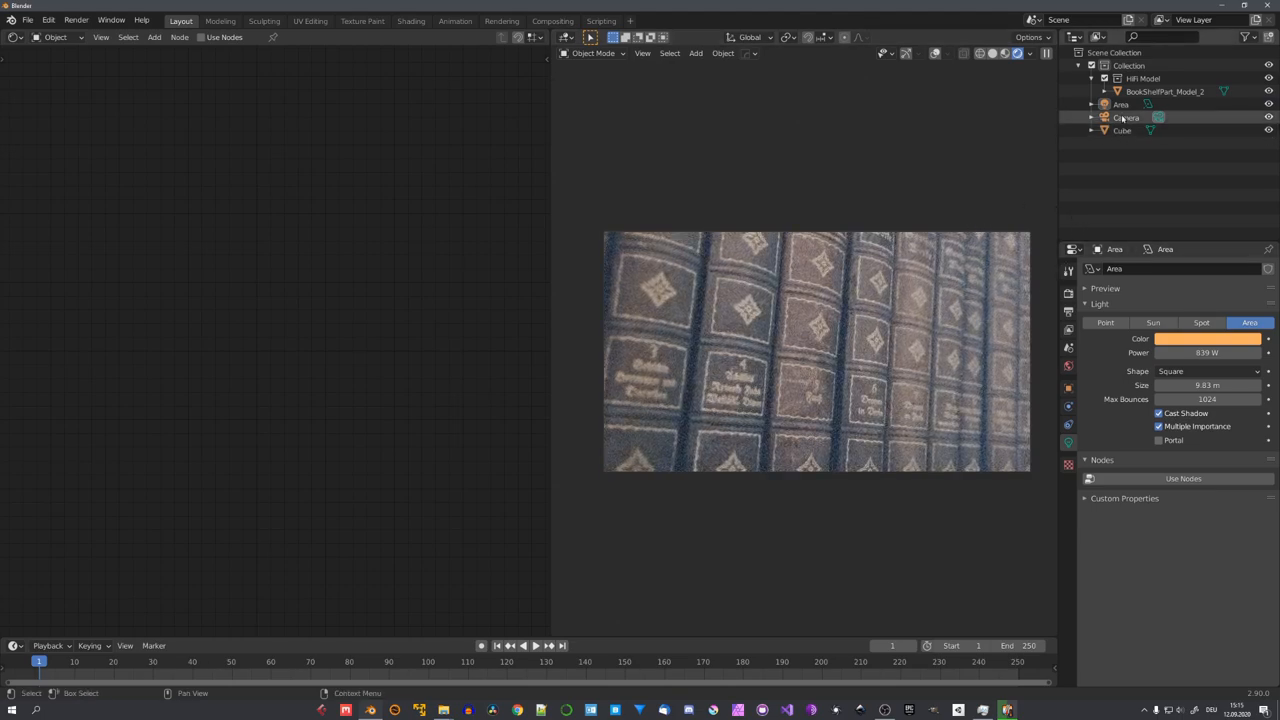
Lower the world HDRI background strength to 0.4 in the world shader nodes
left_click(1208, 352)
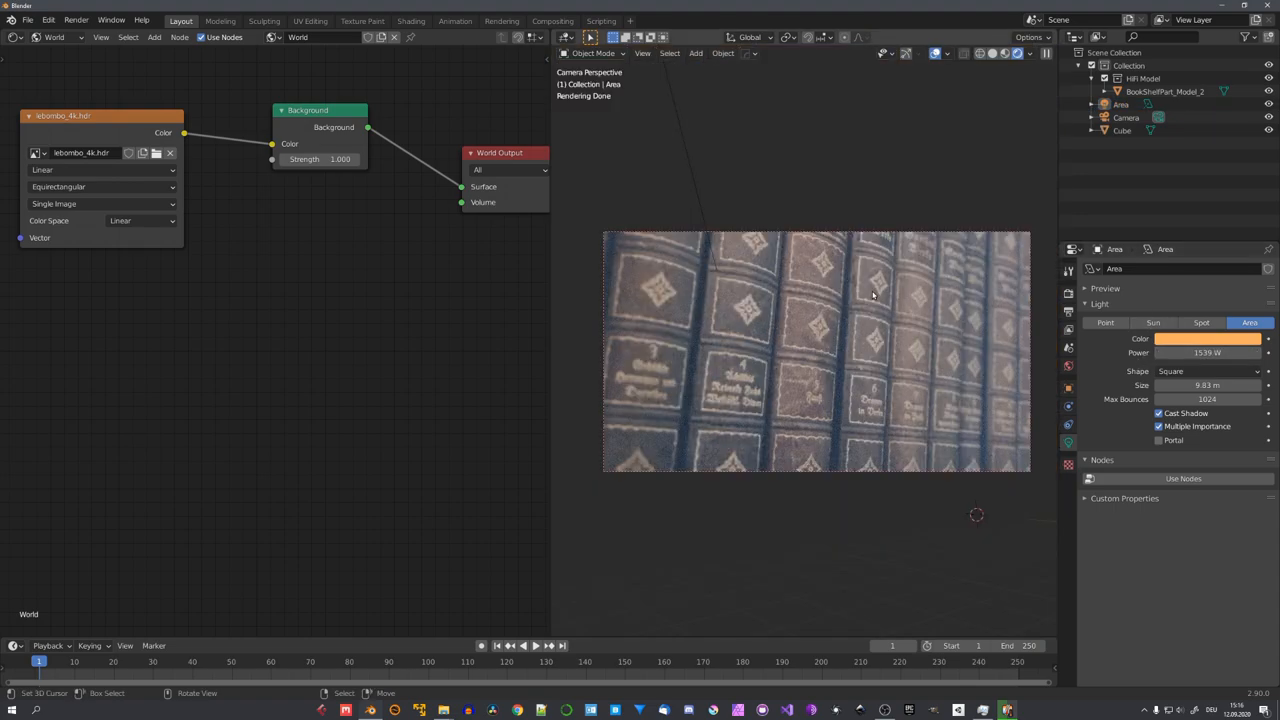
mouse_move(580, 292)
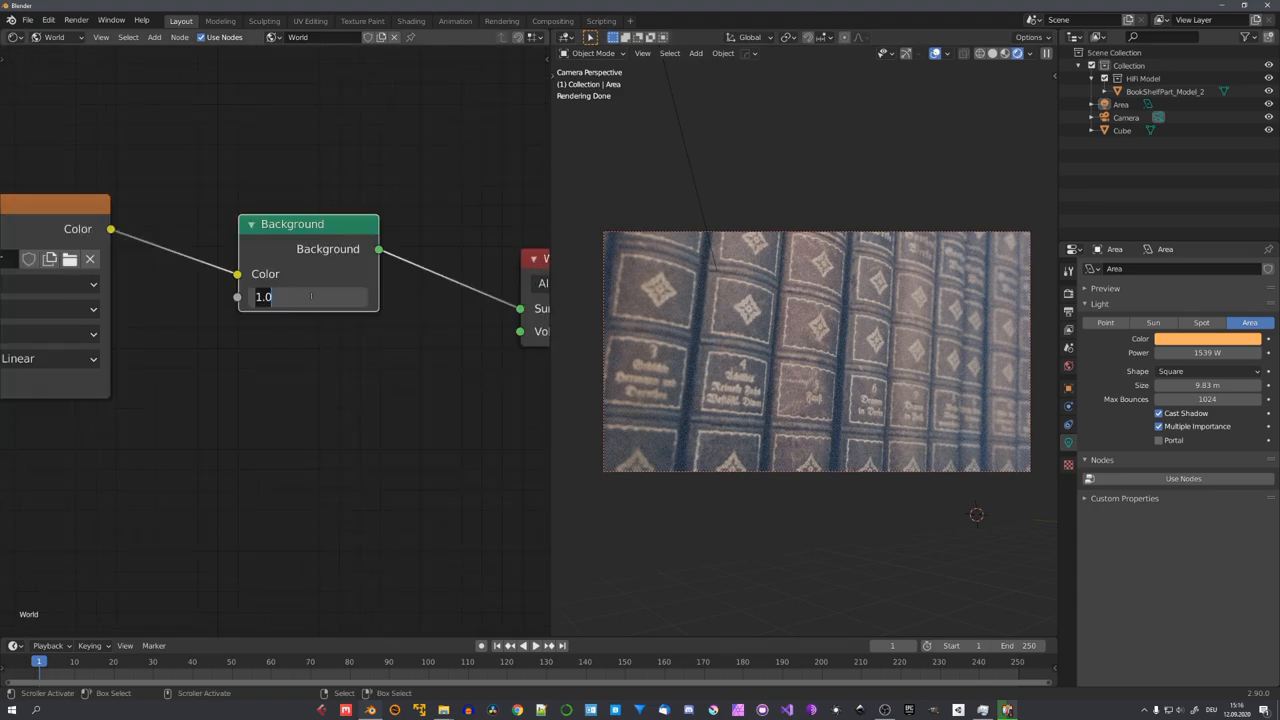
type(".5")
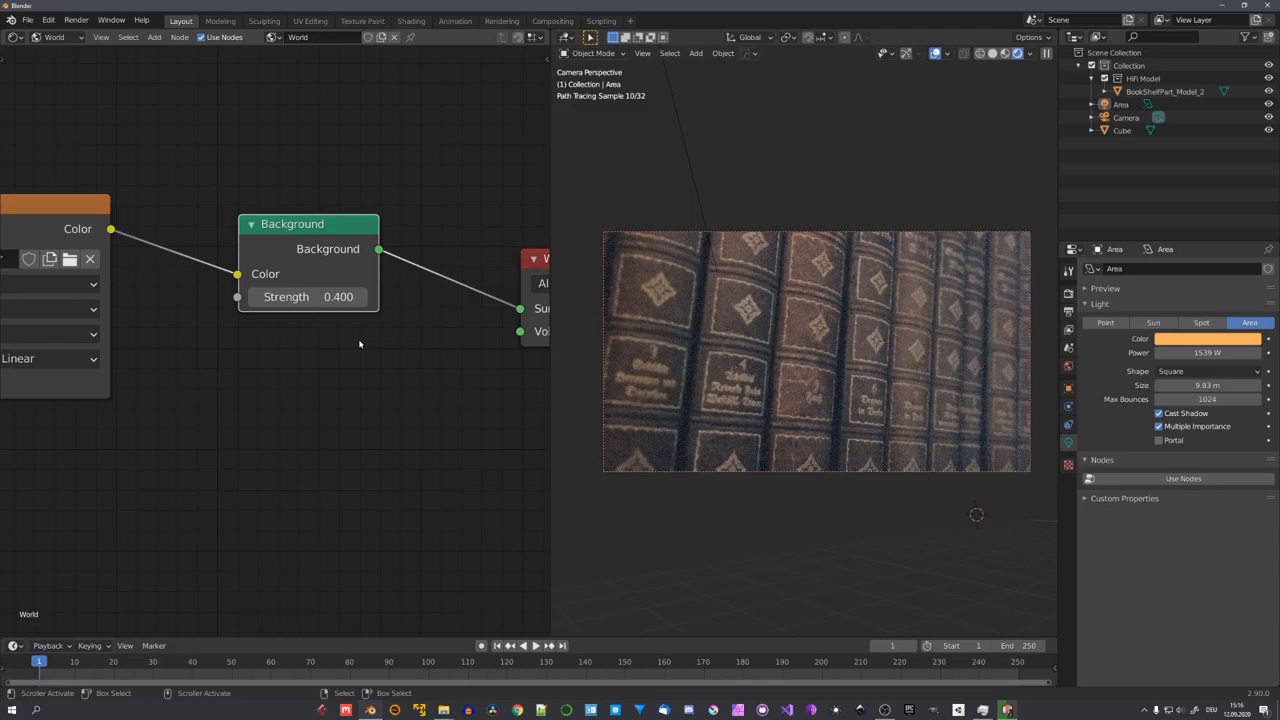
left_click(1208, 338)
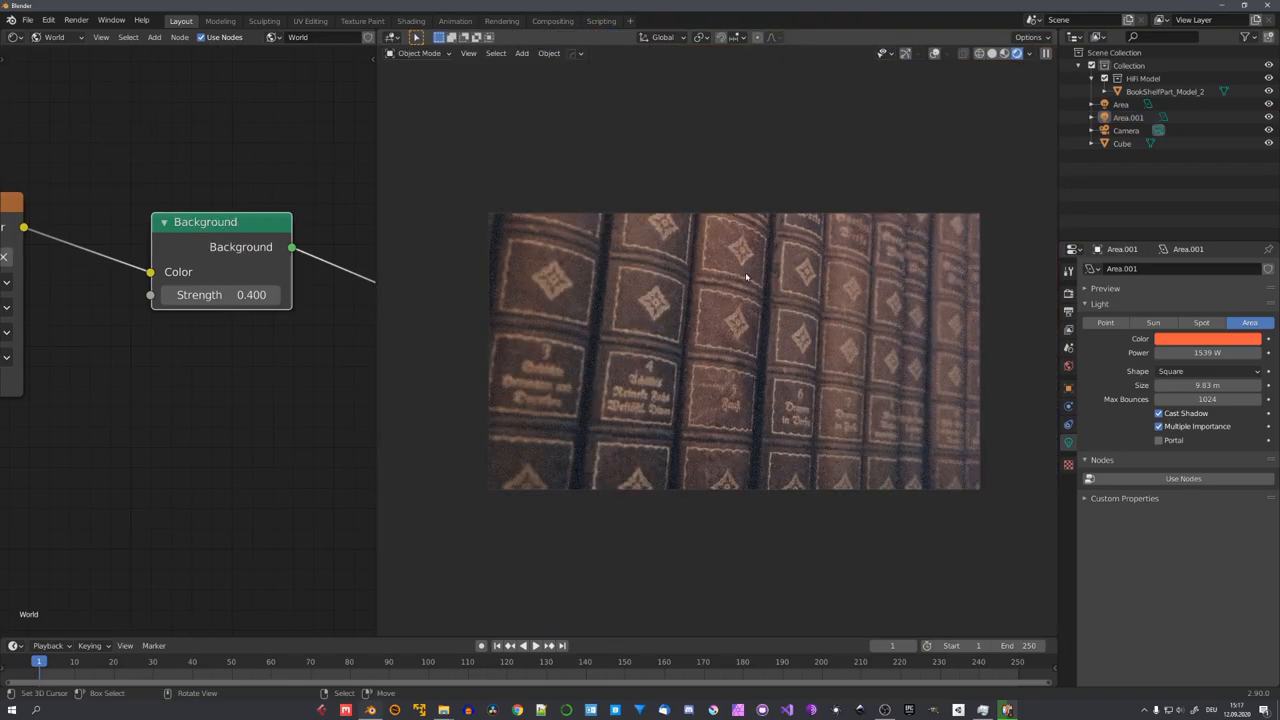
Select the bookshelf model in the Outliner
left_click(1164, 92)
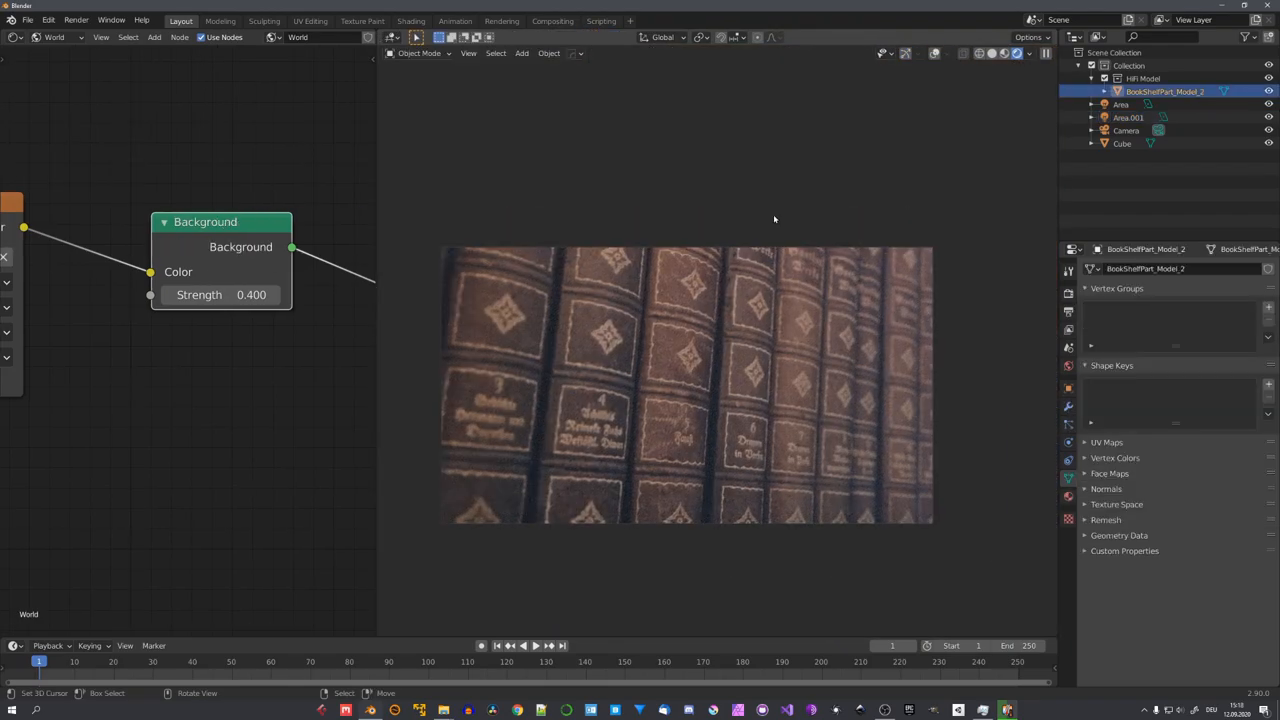